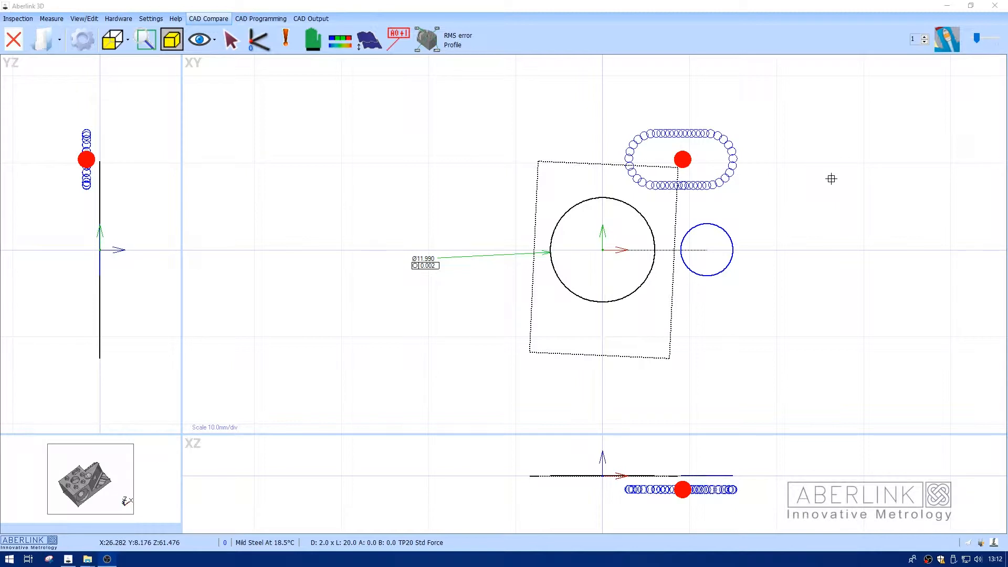
mouse_move(757, 171)
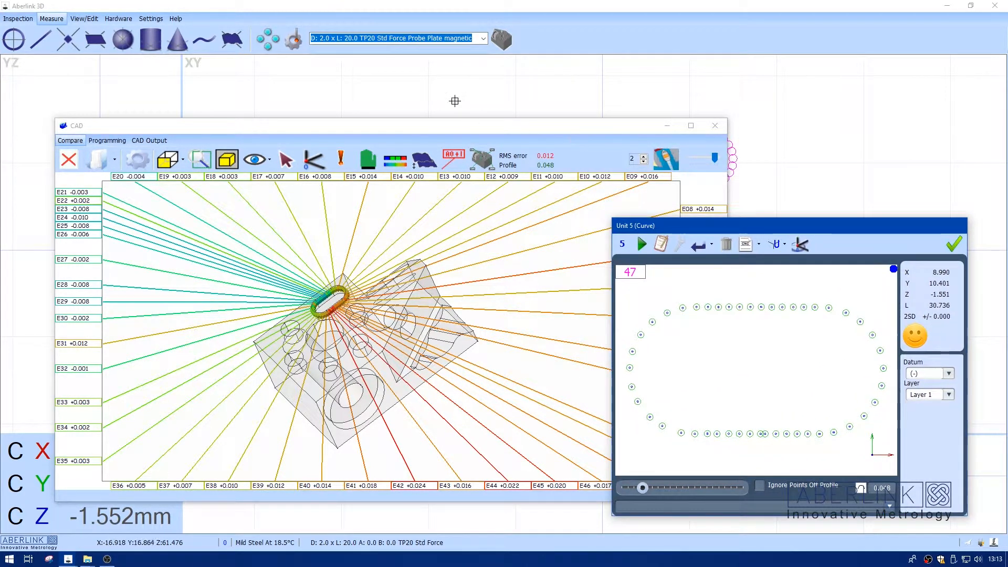
Step: Start Run Reports from the graphics view and select the Tabulated CAD Points report
right_click(454, 101)
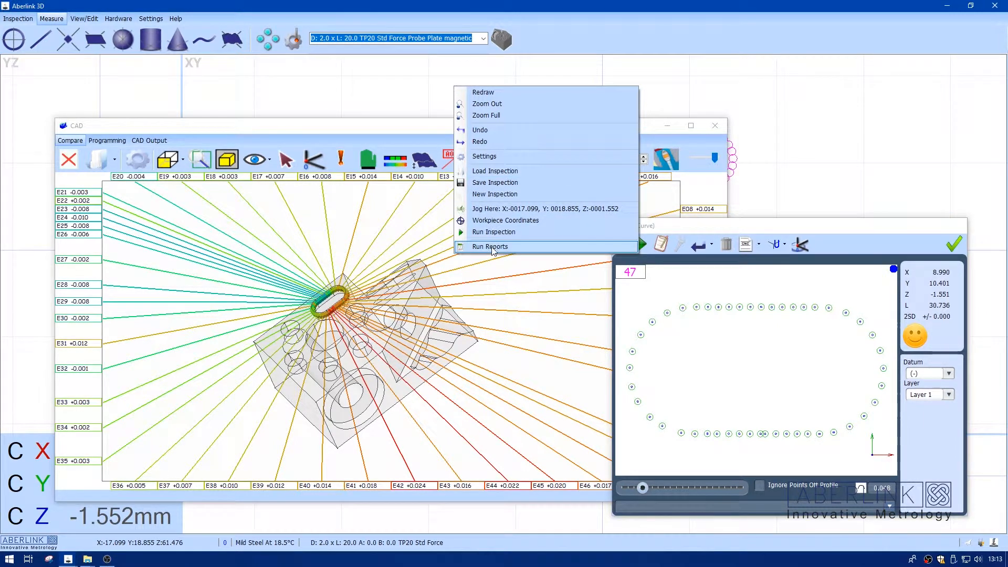
click(490, 246)
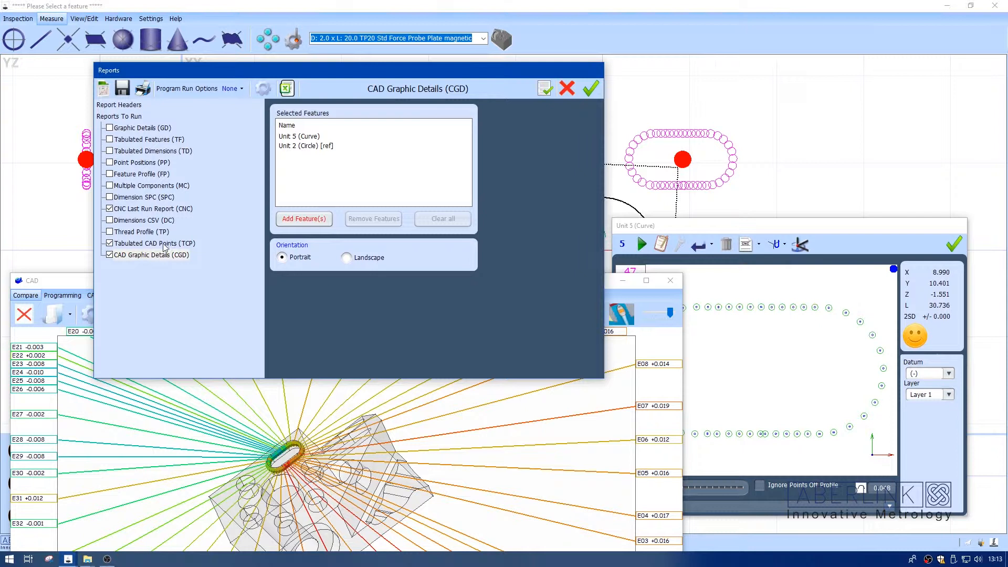
click(154, 243)
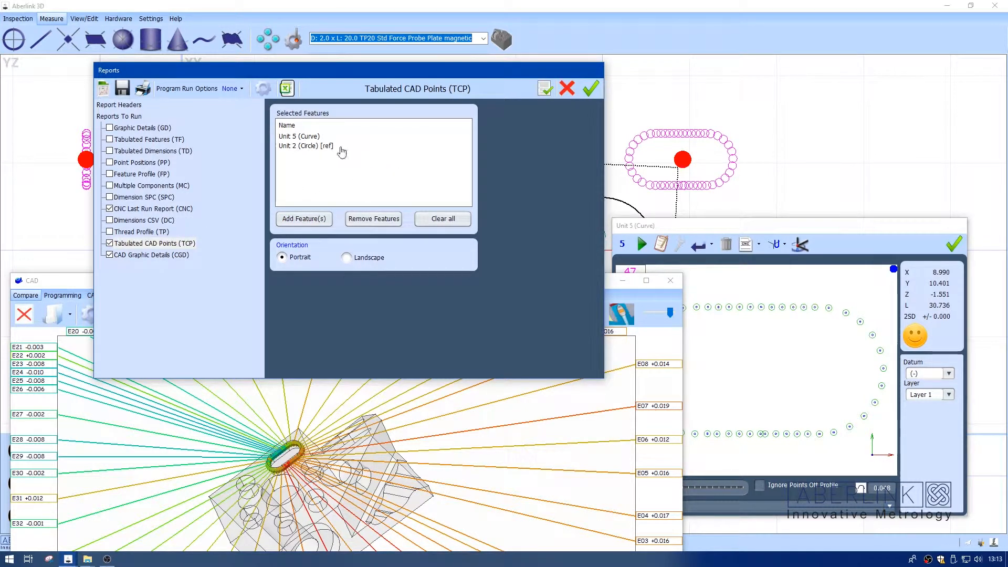
Step: Exclude the CNC Last Run Report and run the selected reports
click(155, 243)
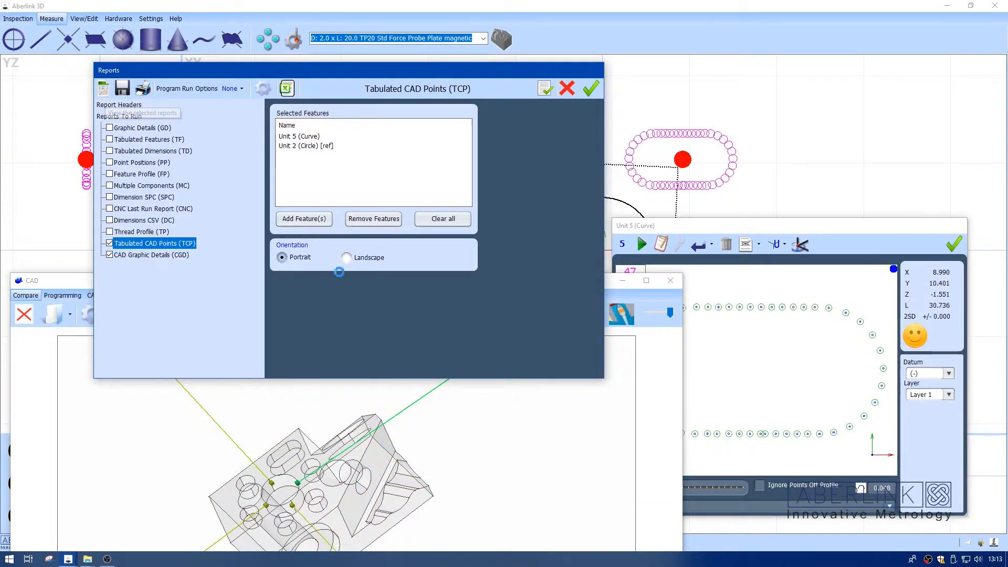
click(589, 88)
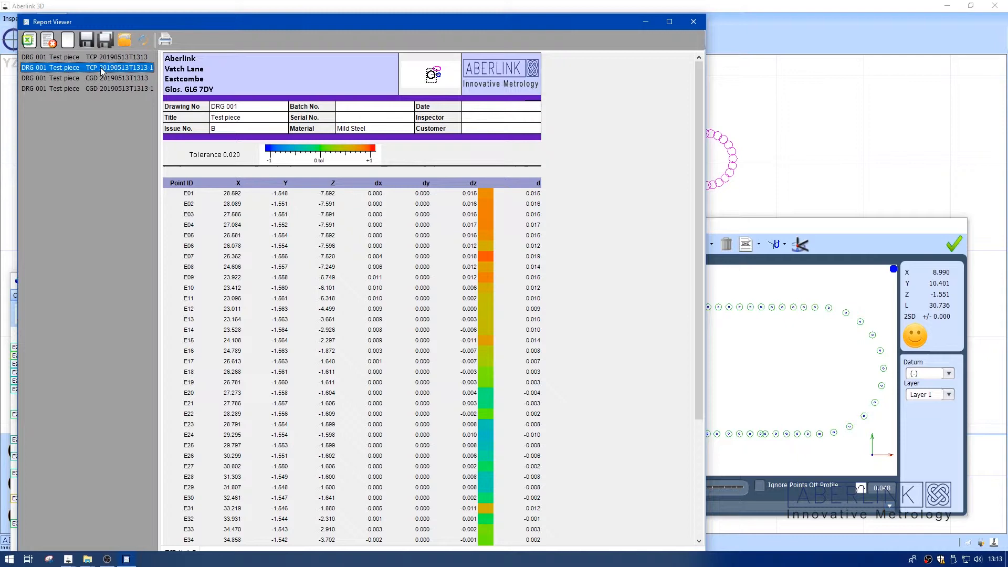
Step: View the slot's CAD graphic report, then the centre circle's, in the Report Viewer
click(96, 77)
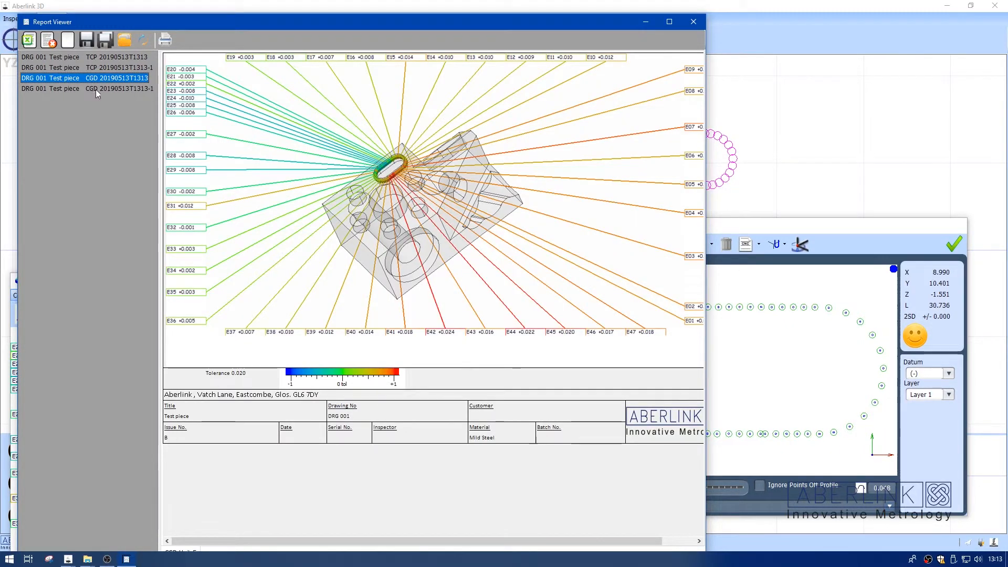
click(87, 88)
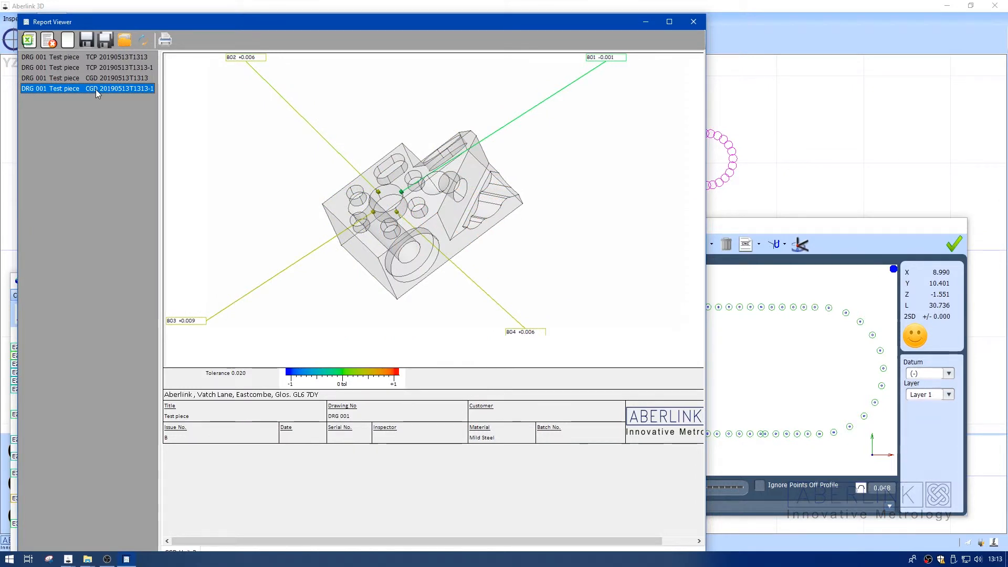